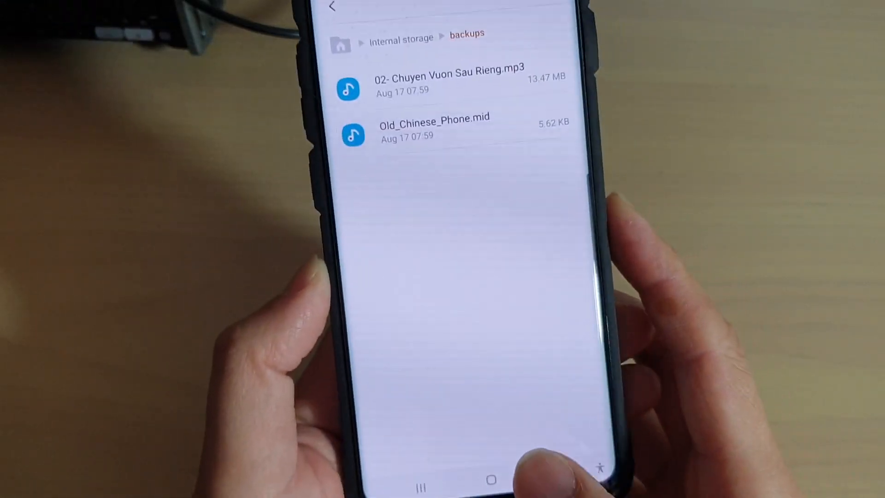
- Return to the home screen and open the Samsung apps group to reach My Files
click(489, 480)
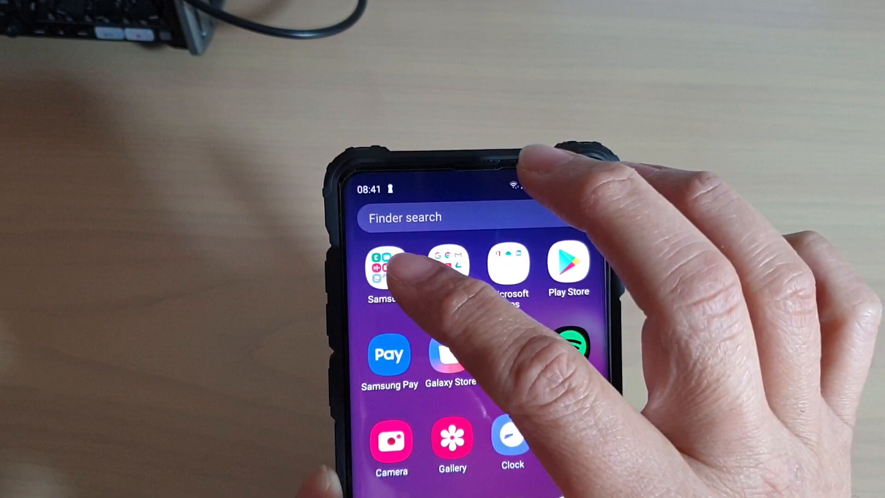
click(386, 268)
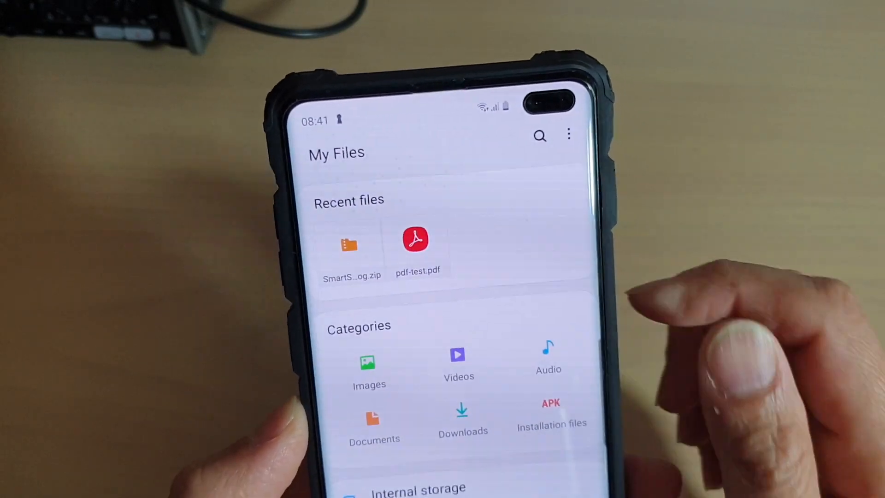
- Browse into Internal storage > backups, listing its MP3 and MIDI files
scroll(down, 3)
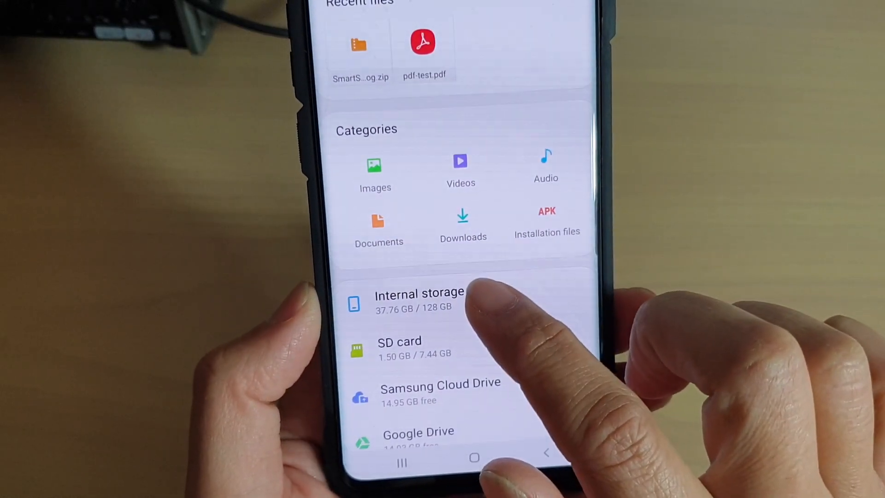
click(419, 302)
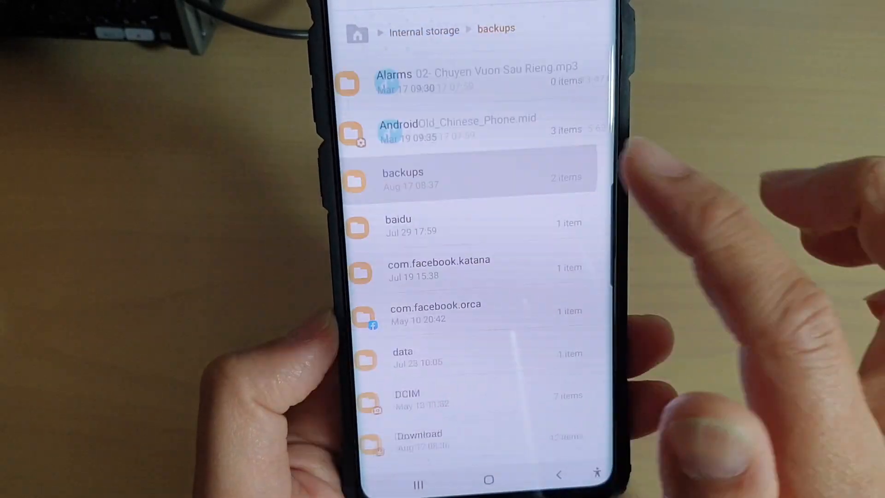
click(402, 178)
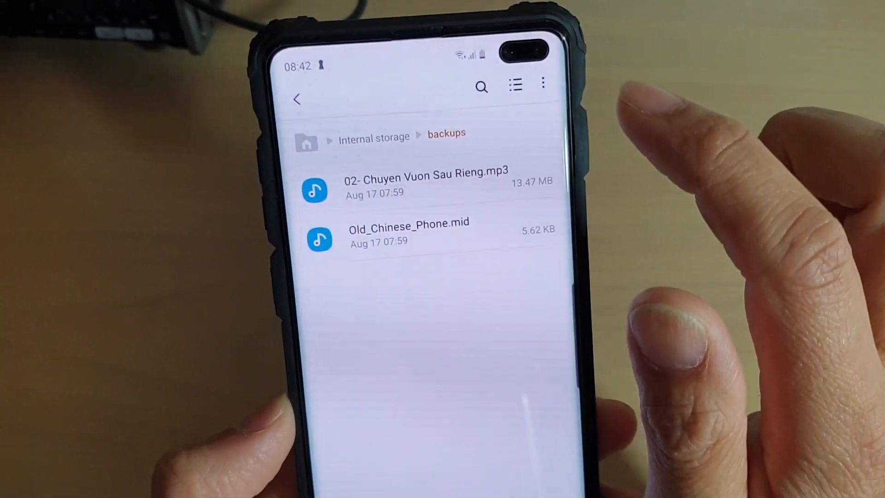
- Create a new folder named 'Test backup' inside backups via the more-options menu
click(541, 83)
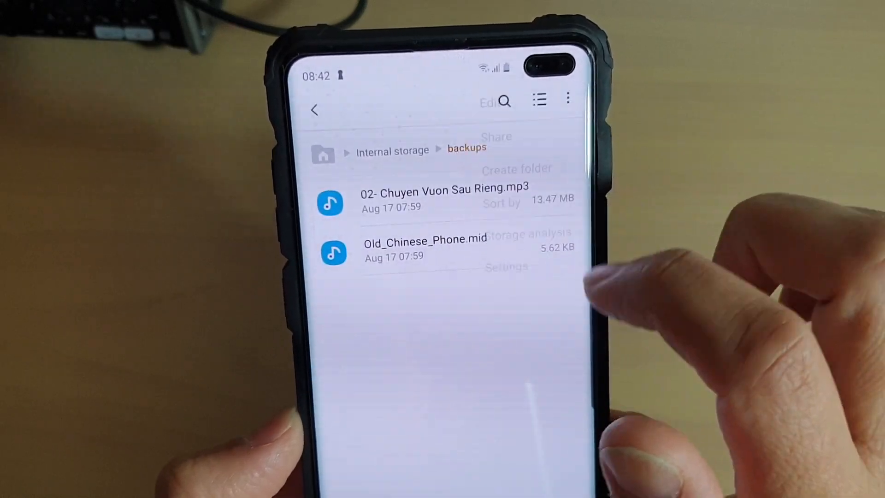
click(515, 167)
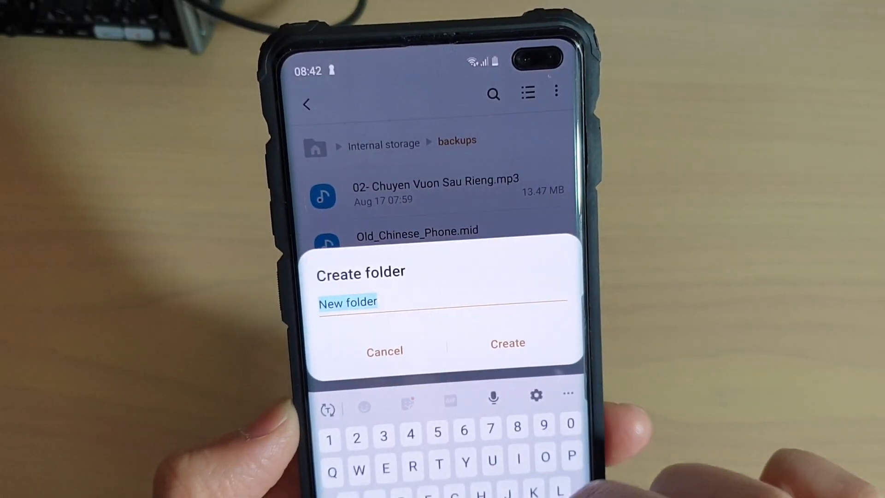
text(T)
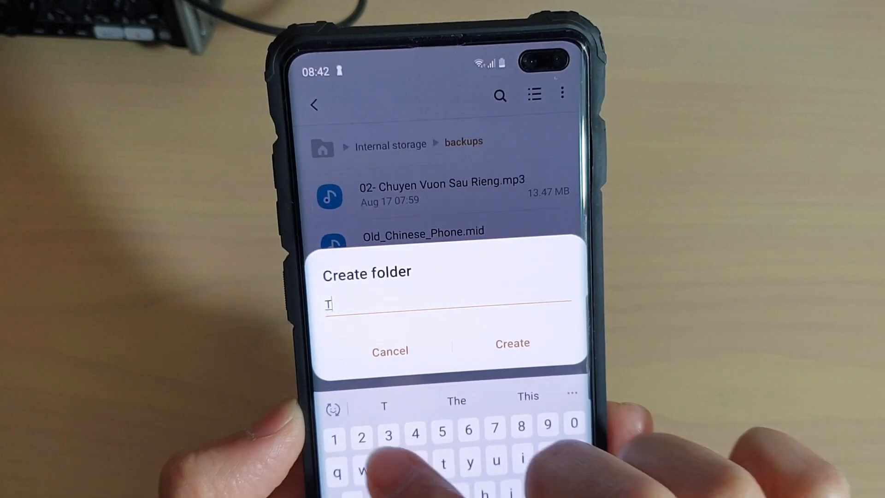
text(Test)
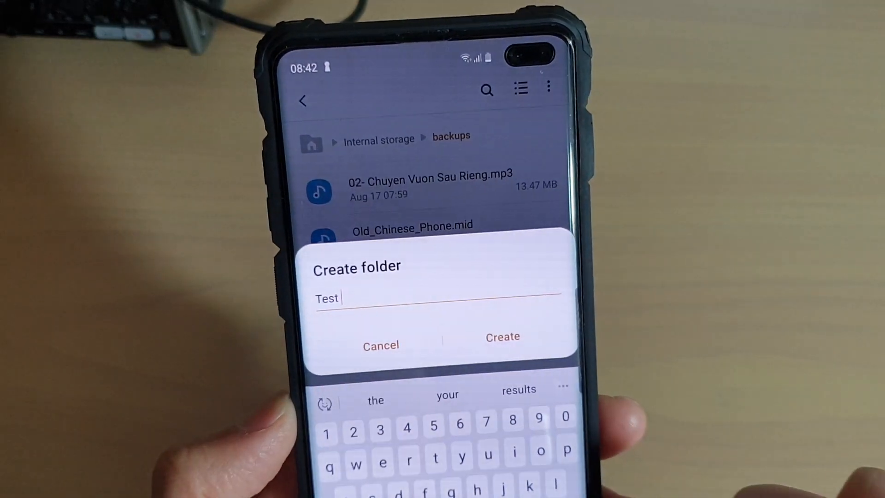
text(bac)
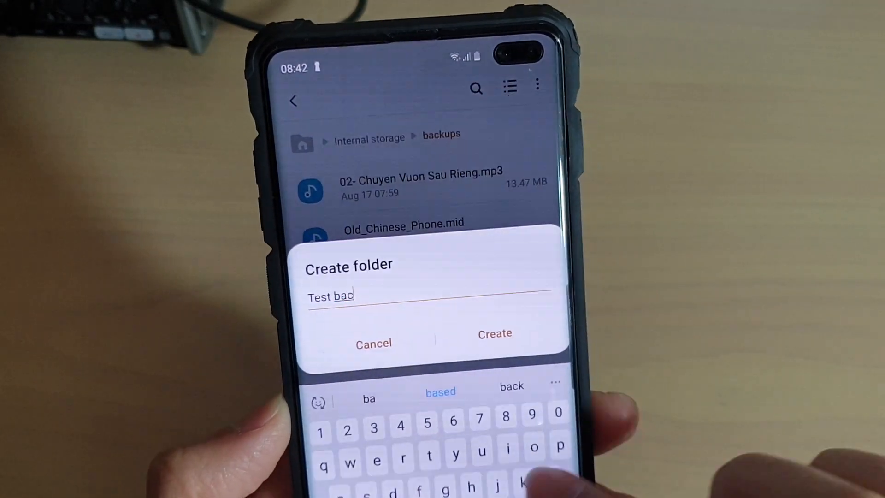
text(kup)
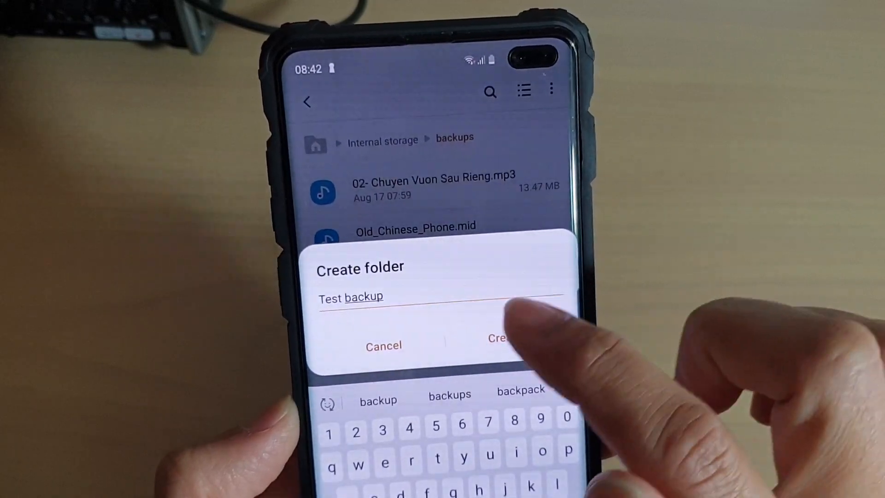
click(499, 338)
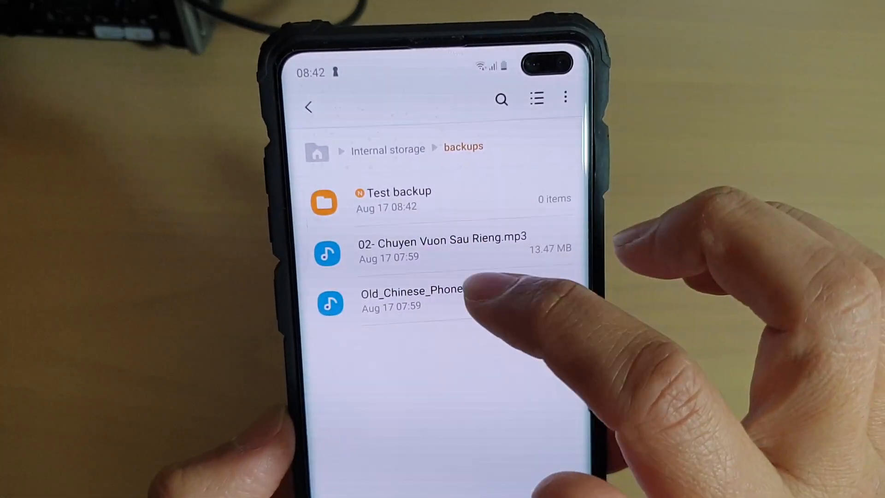
click(324, 202)
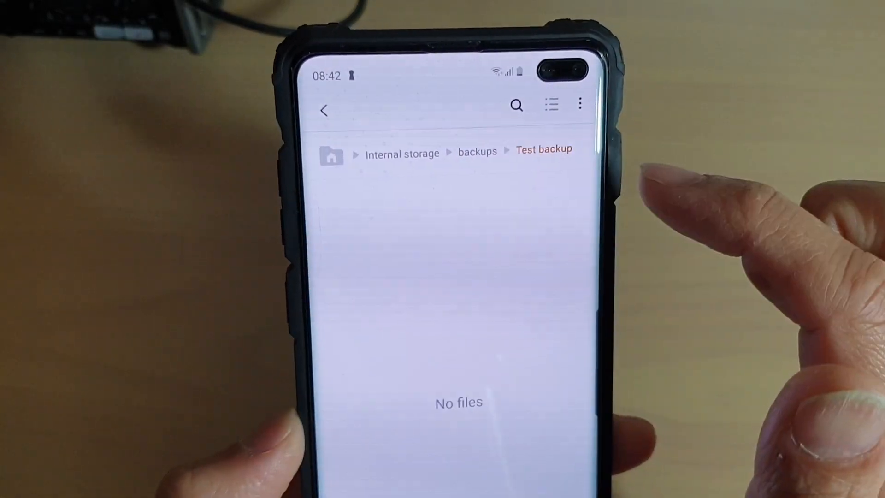
click(580, 104)
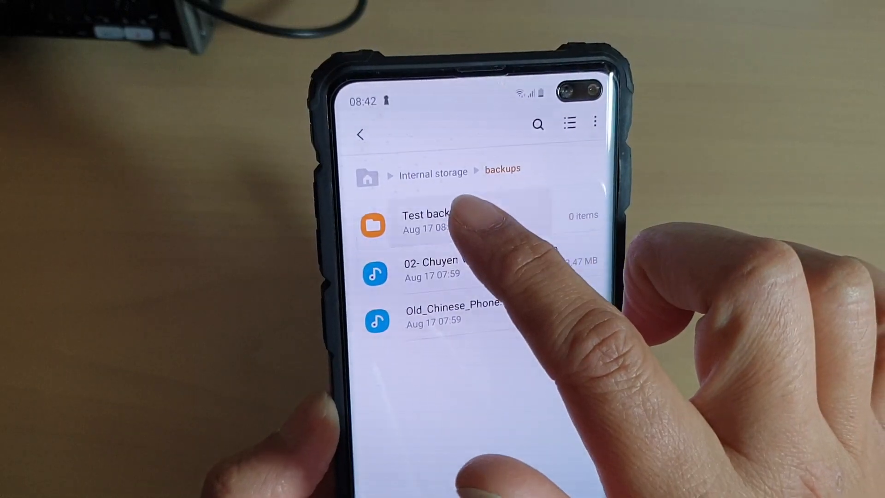
- Select the 'Test backup' folder and confirm its deletion, leaving only the two audio files
click(440, 223)
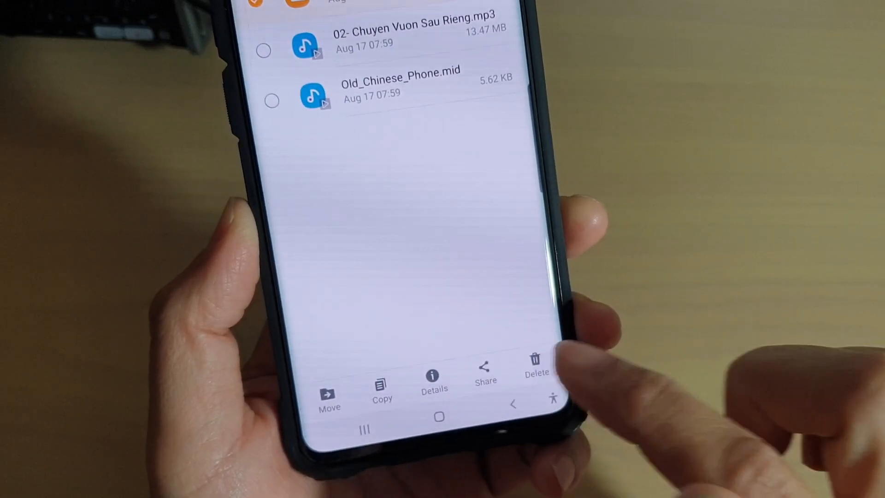
click(535, 364)
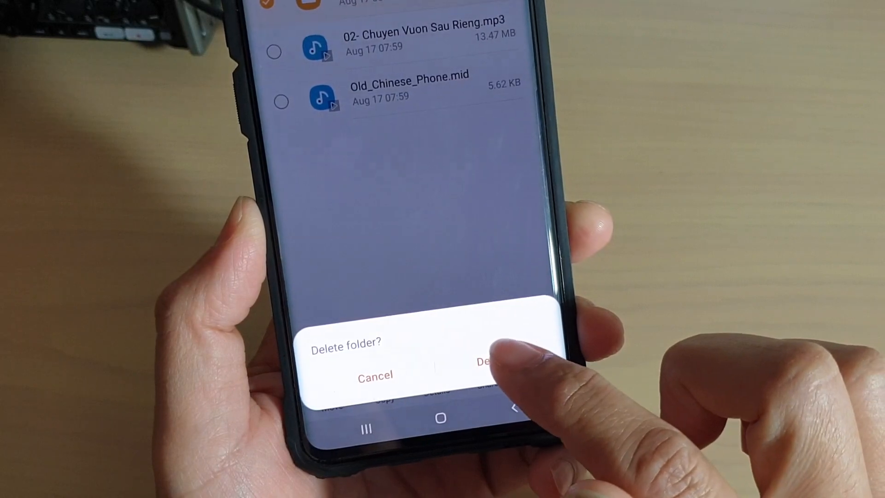
click(486, 361)
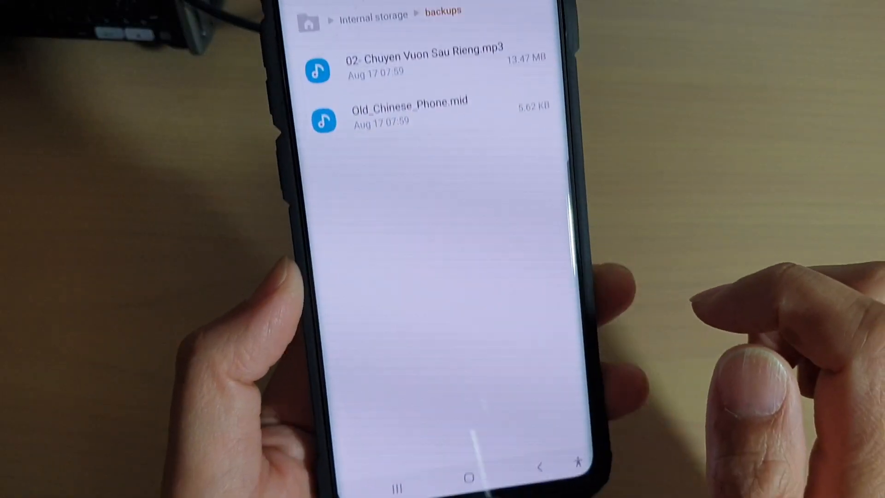